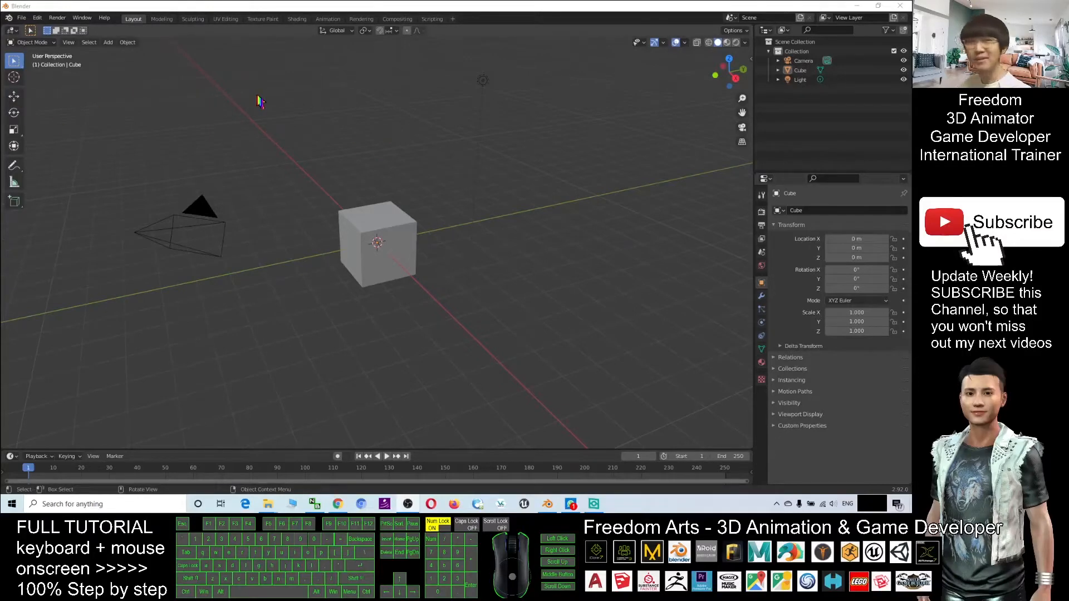
- Select the cube, set its material Base Color to pink in UV Editing, and return to Layout
left_click(377, 244)
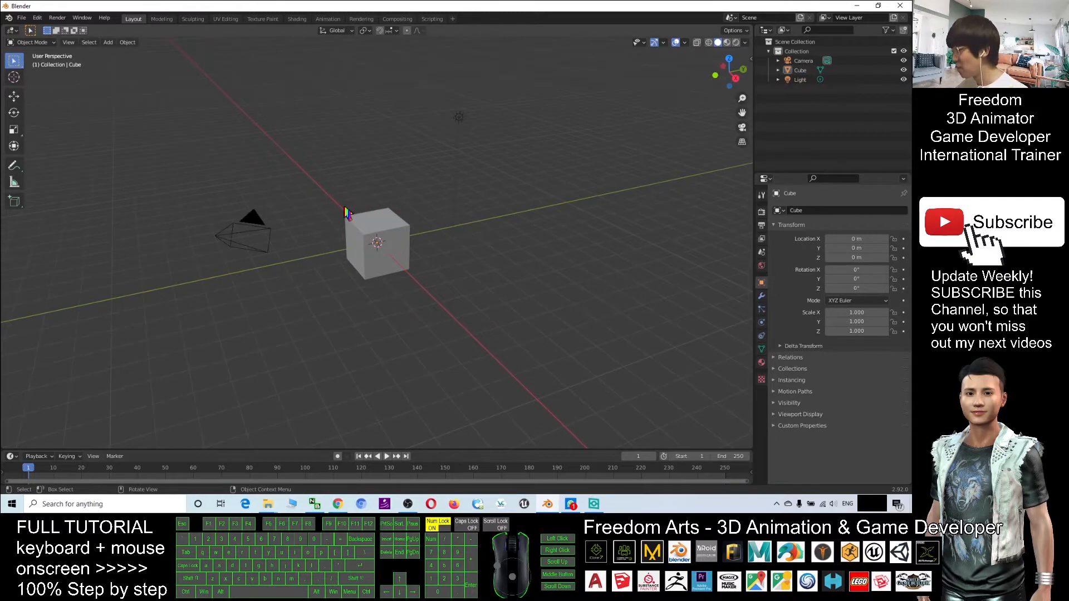
left_click(376, 245)
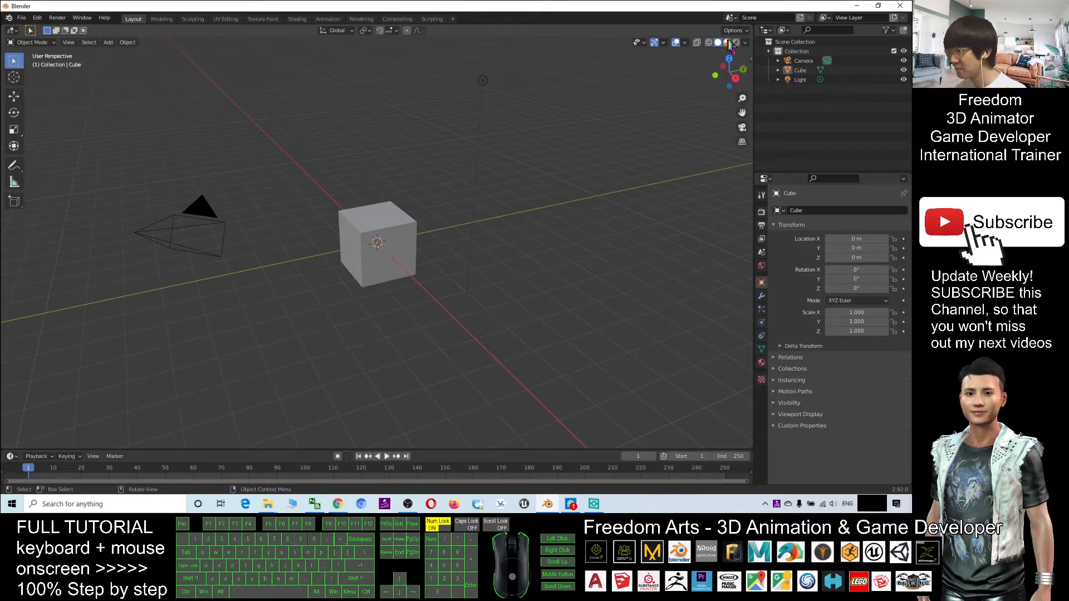
mouse_move(730, 42)
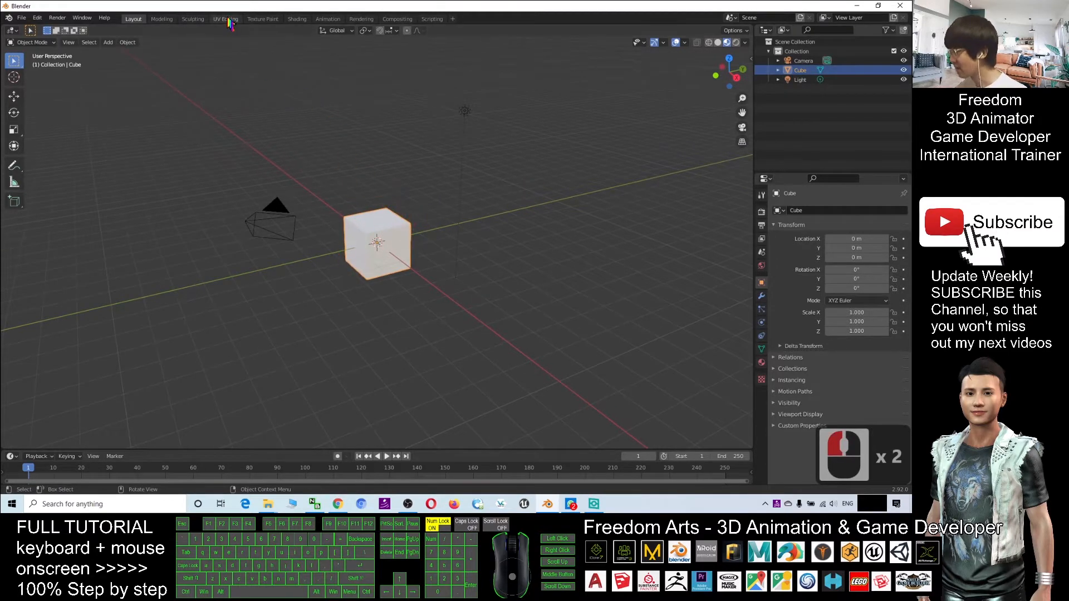
left_click(225, 18)
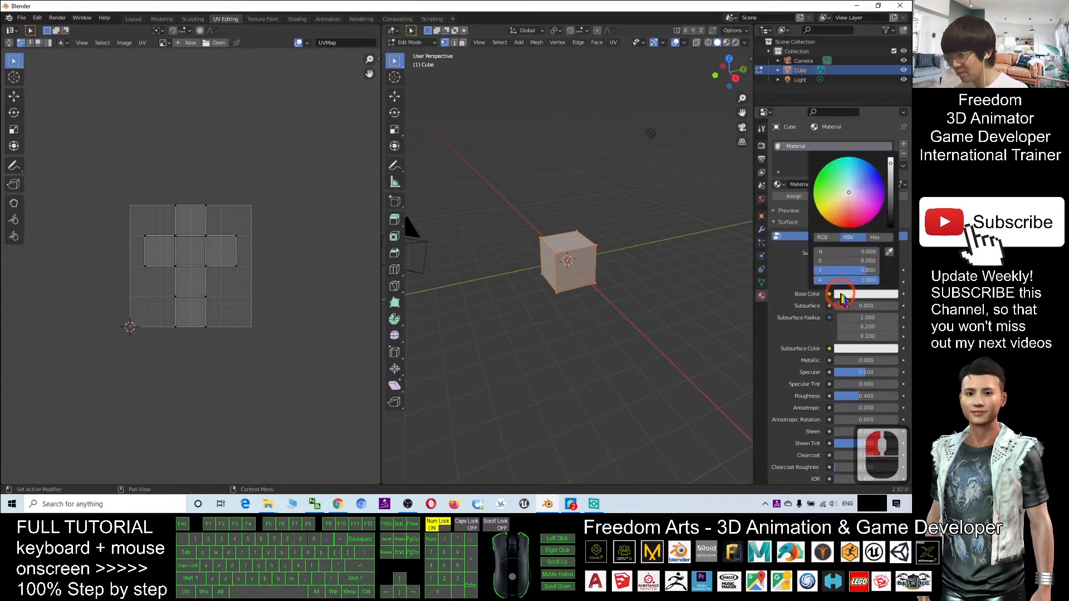
left_click(841, 297)
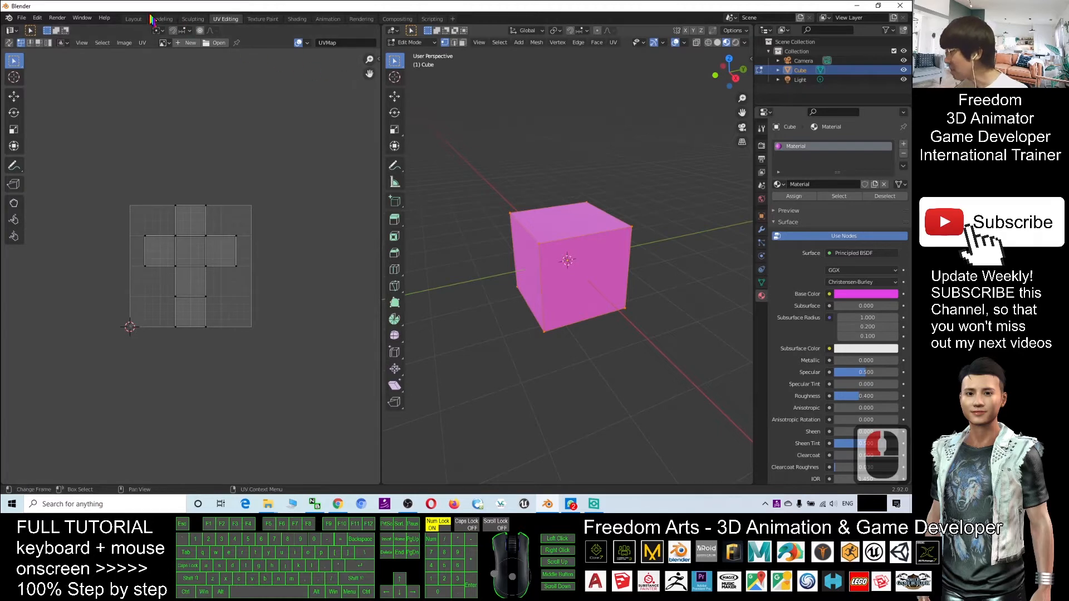
left_click(134, 18)
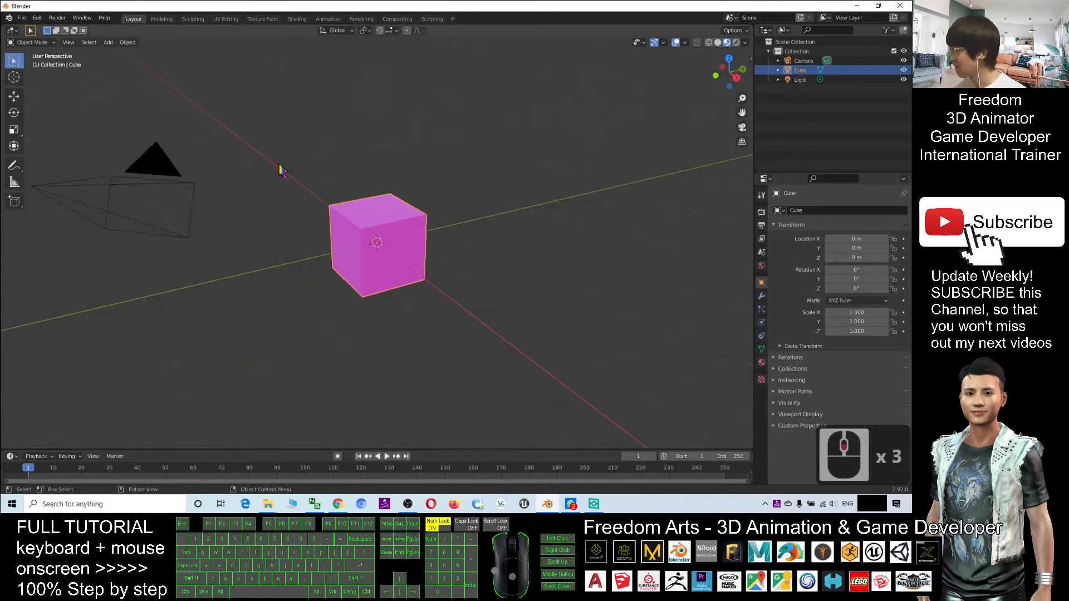
- Add a cone mesh and drag it along Y and up along Z beside the cube
left_click(108, 42)
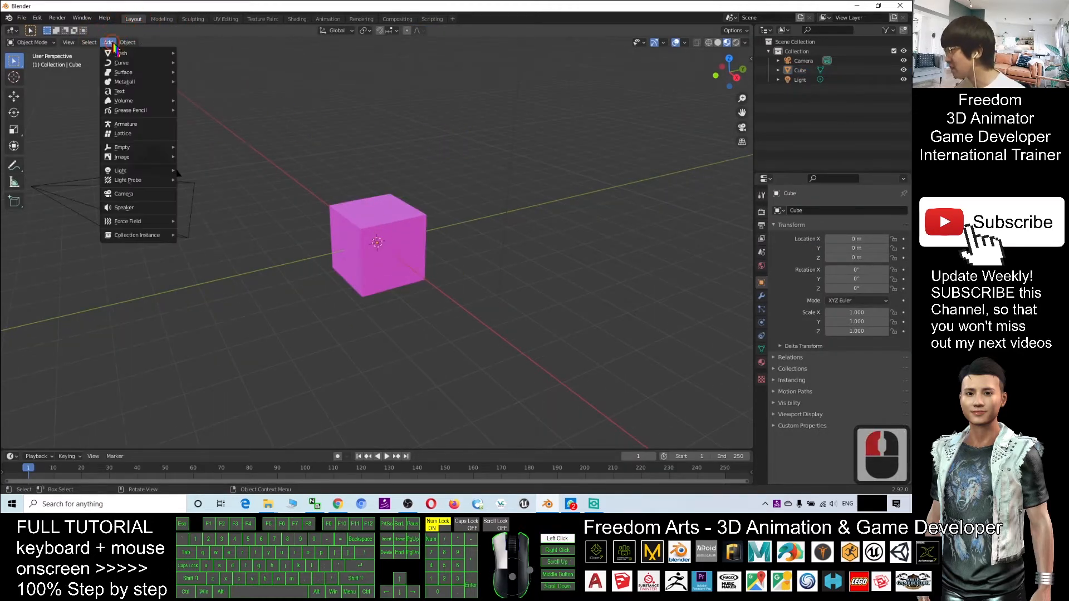
mouse_move(121, 53)
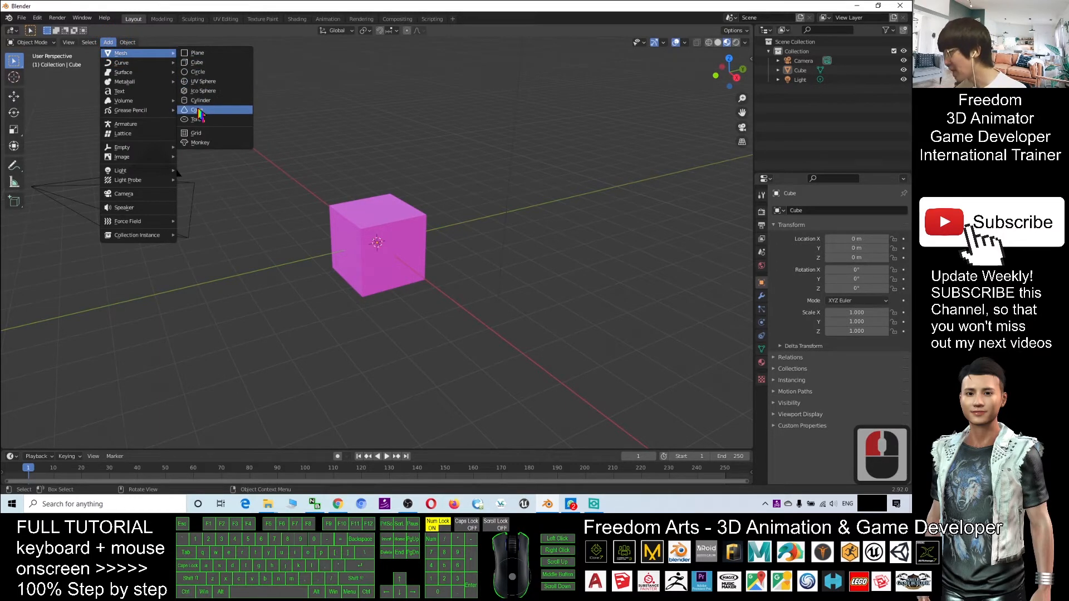
left_click(198, 110)
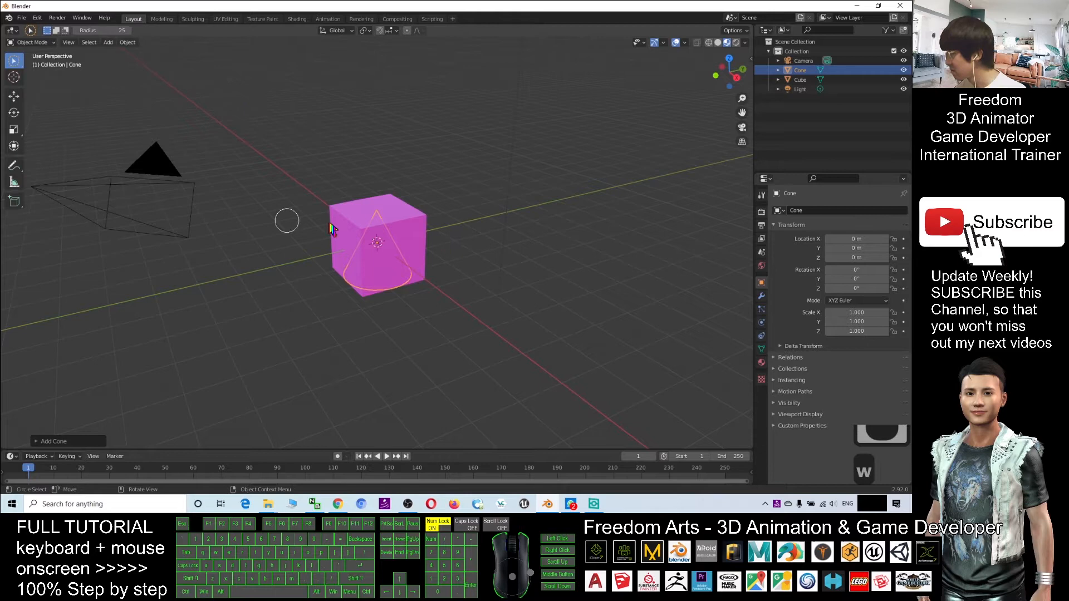
left_click(14, 61)
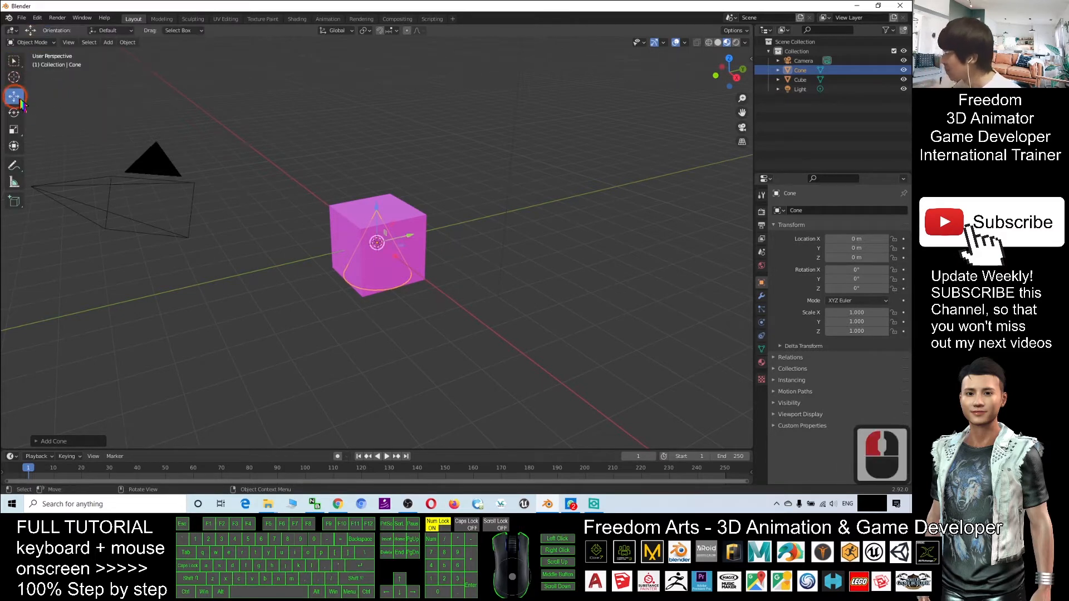
left_click_drag(379, 245, 341, 235)
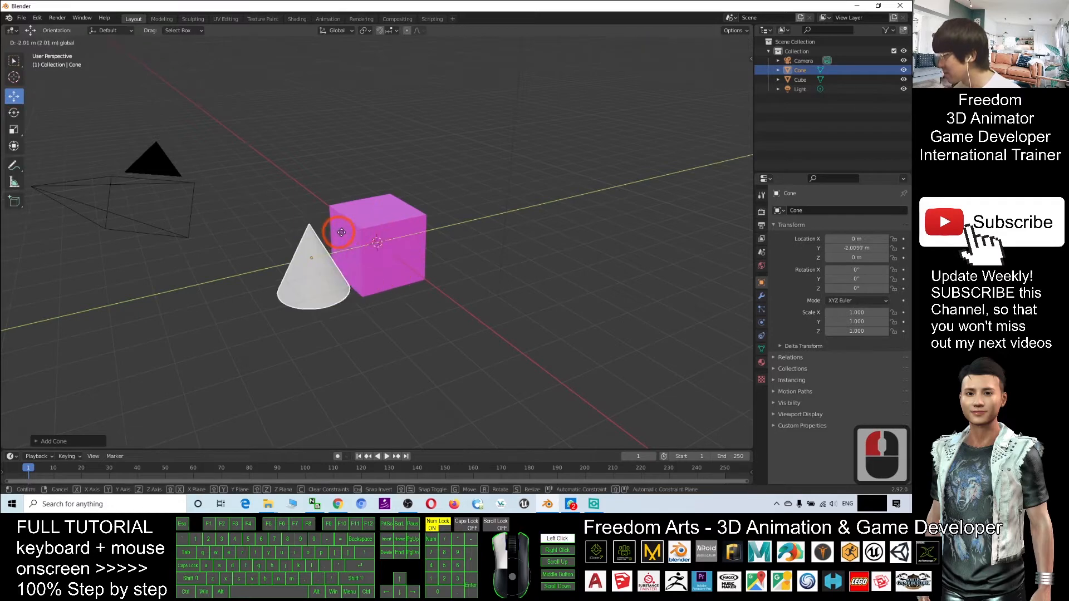
left_click_drag(340, 231, 328, 170)
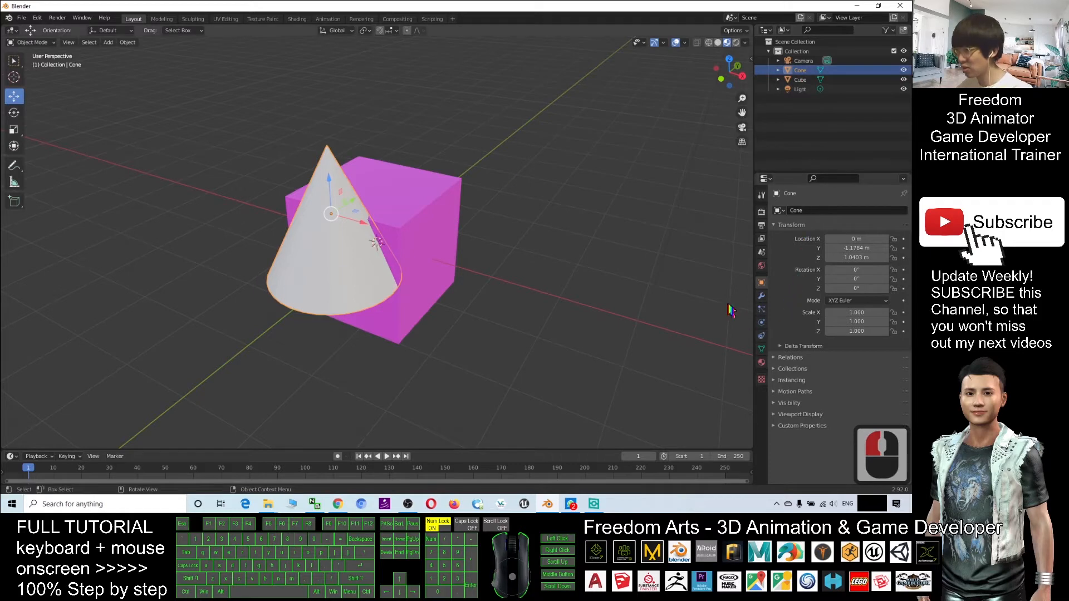
- Set the cone's new material Base Color to green in UV Editing, then return to Layout
left_click(224, 19)
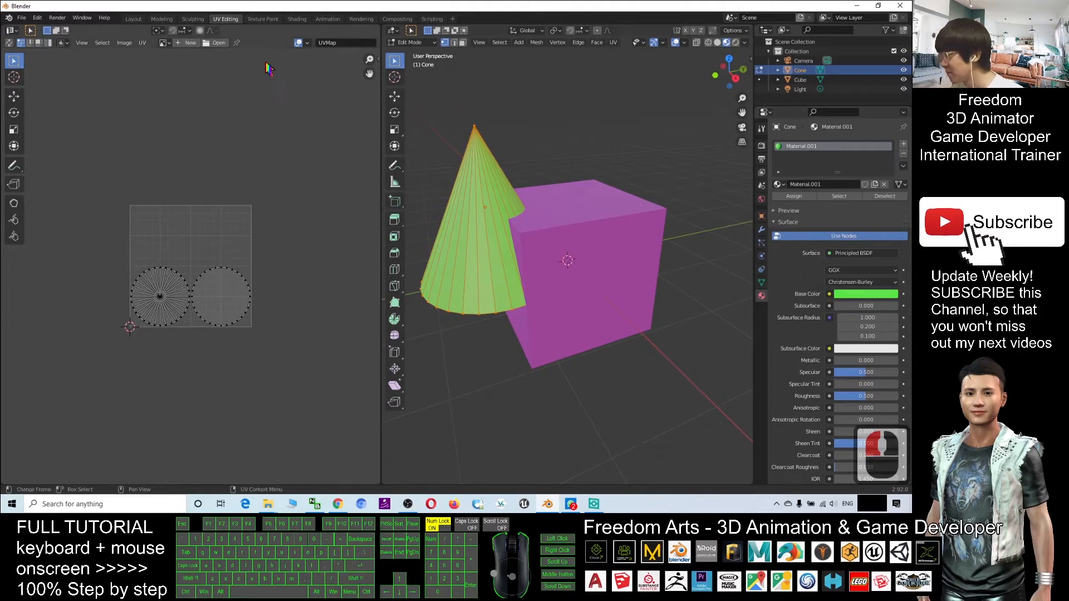
left_click(134, 18)
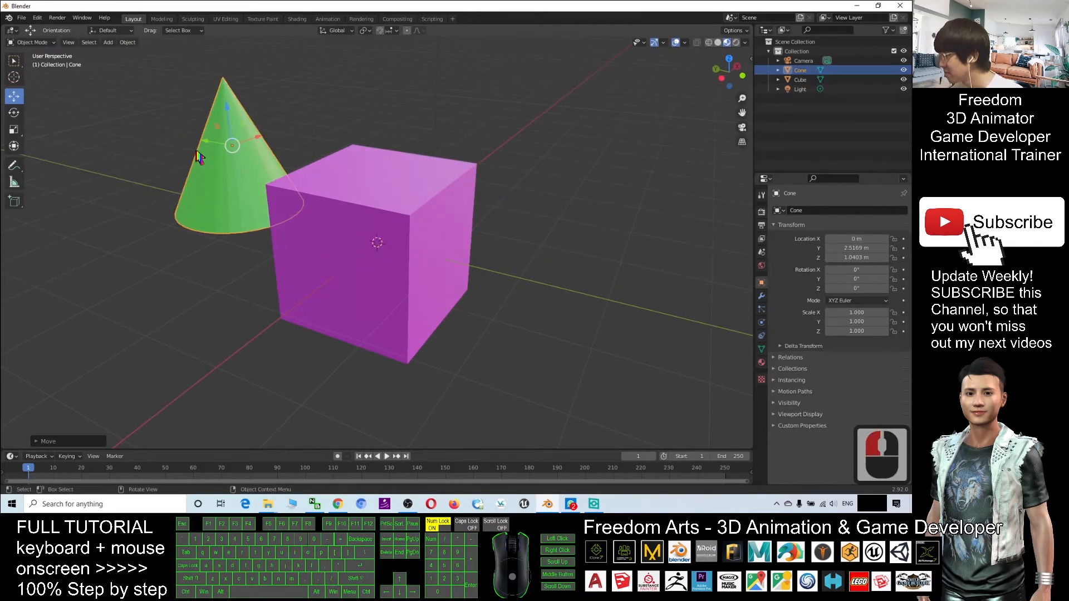
- Add a UV sphere, move it to the cube's opposite side, and give it a new material
left_click(107, 42)
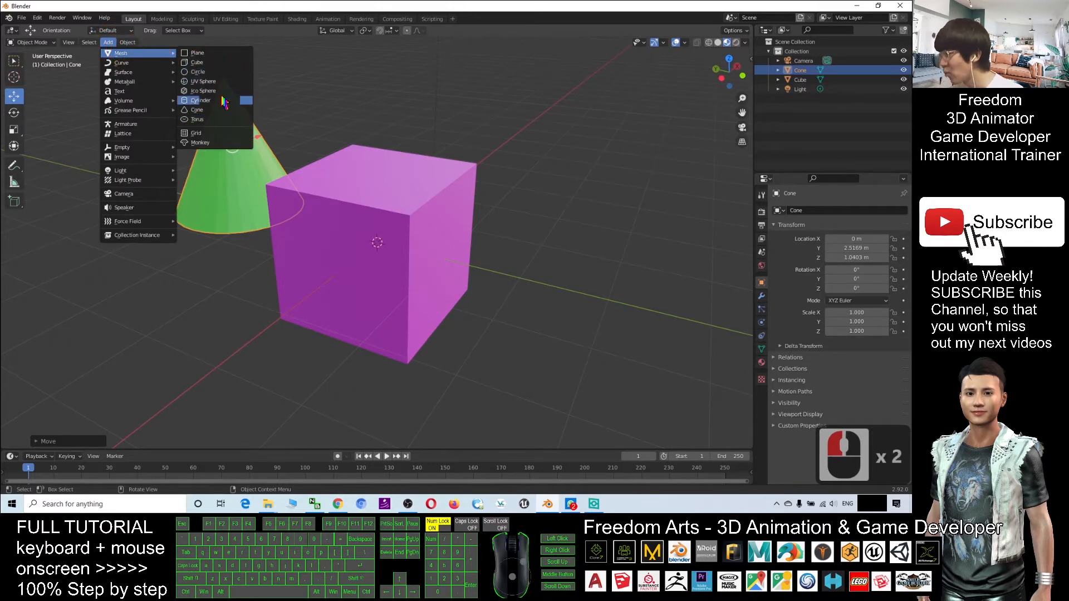
left_click(202, 81)
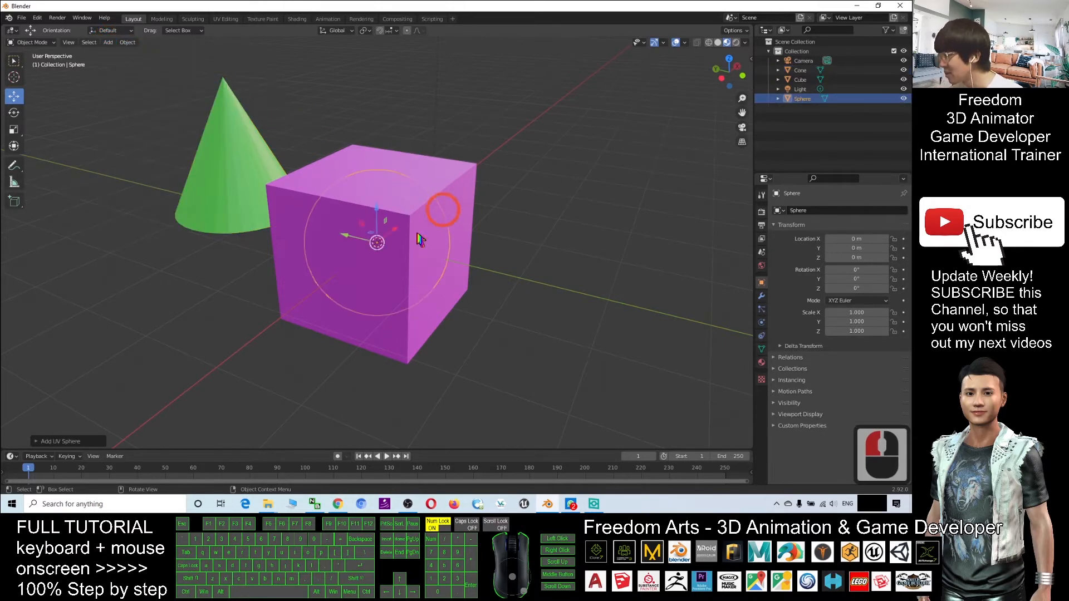
left_click_drag(376, 241, 549, 285)
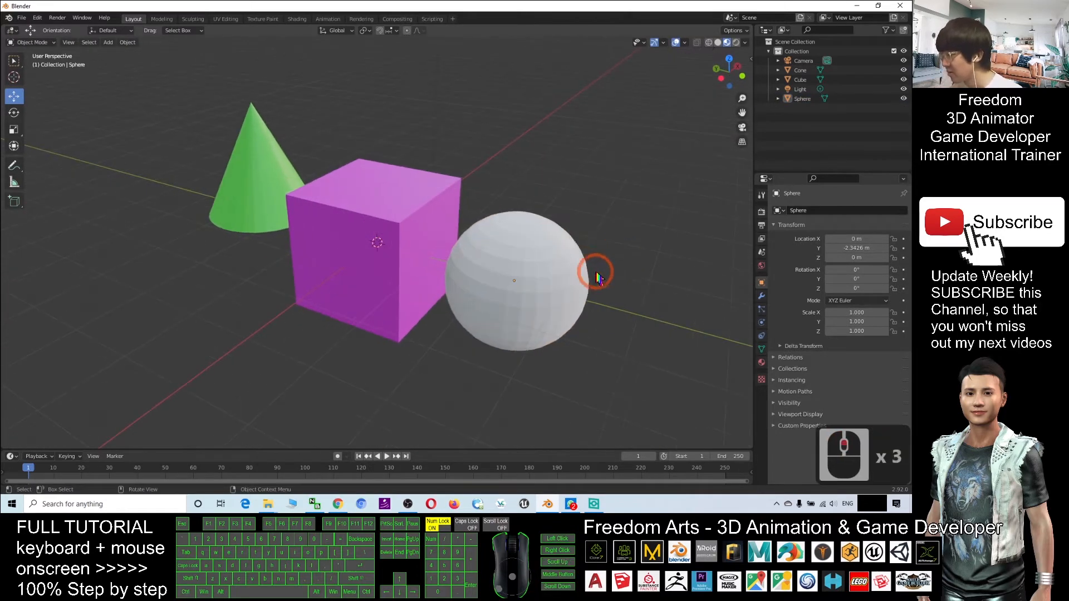
left_click(596, 276)
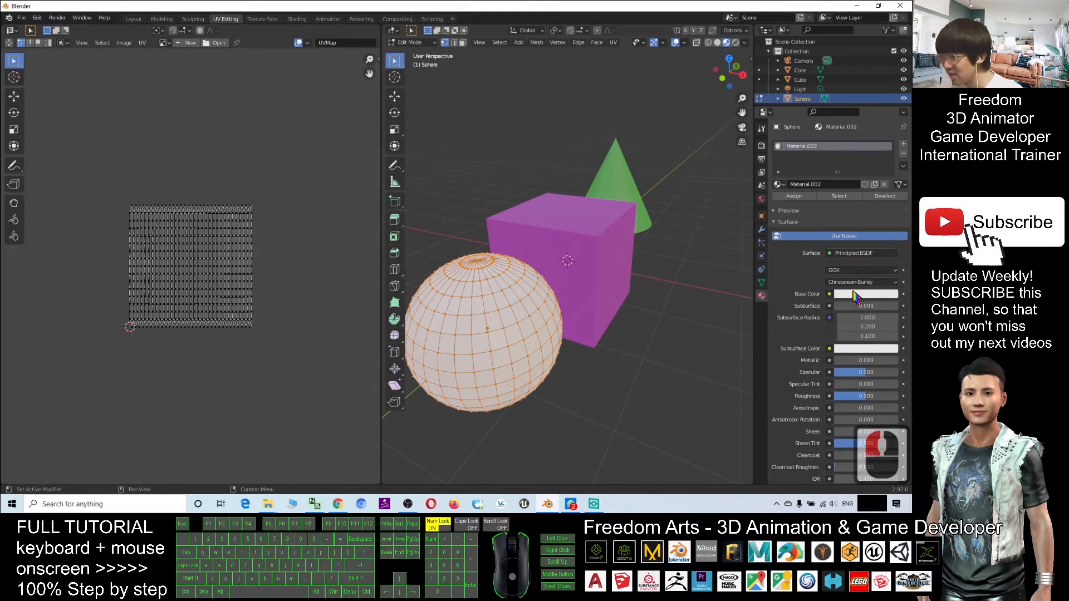
- Set the sphere's base colour to yellow and go back to the Layout workspace
left_click(865, 294)
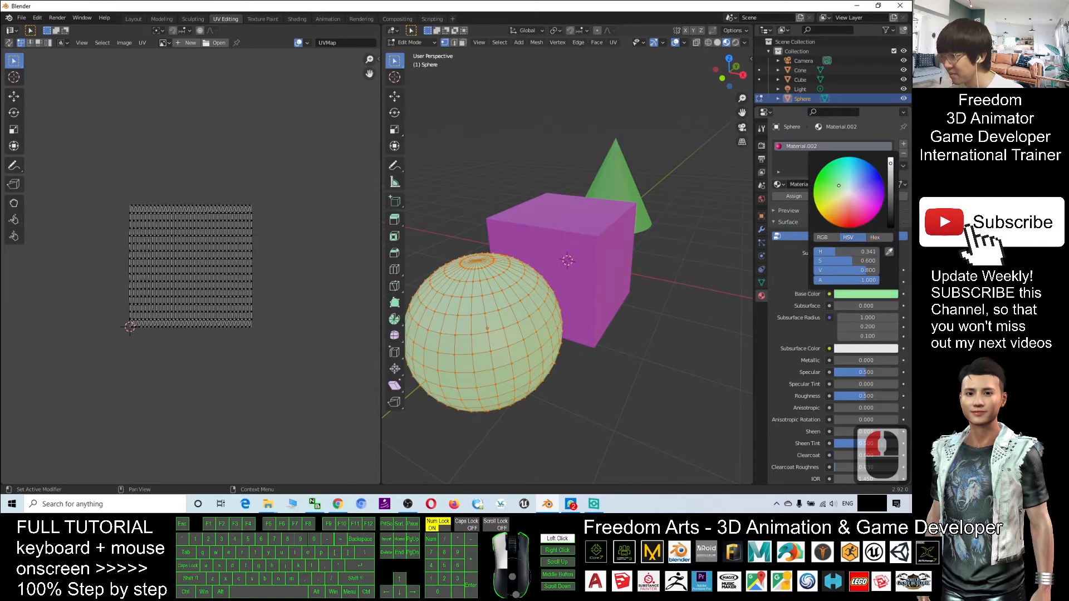
left_click(133, 18)
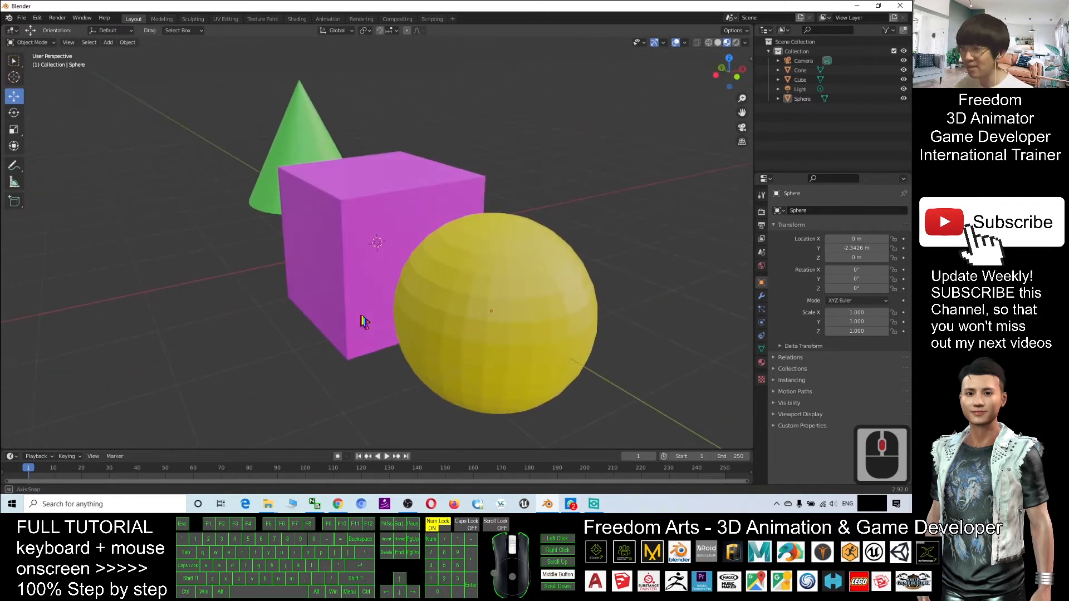
- Orbit the view of the three shapes and bring up File > Export formats
left_click_drag(374, 307, 444, 334)
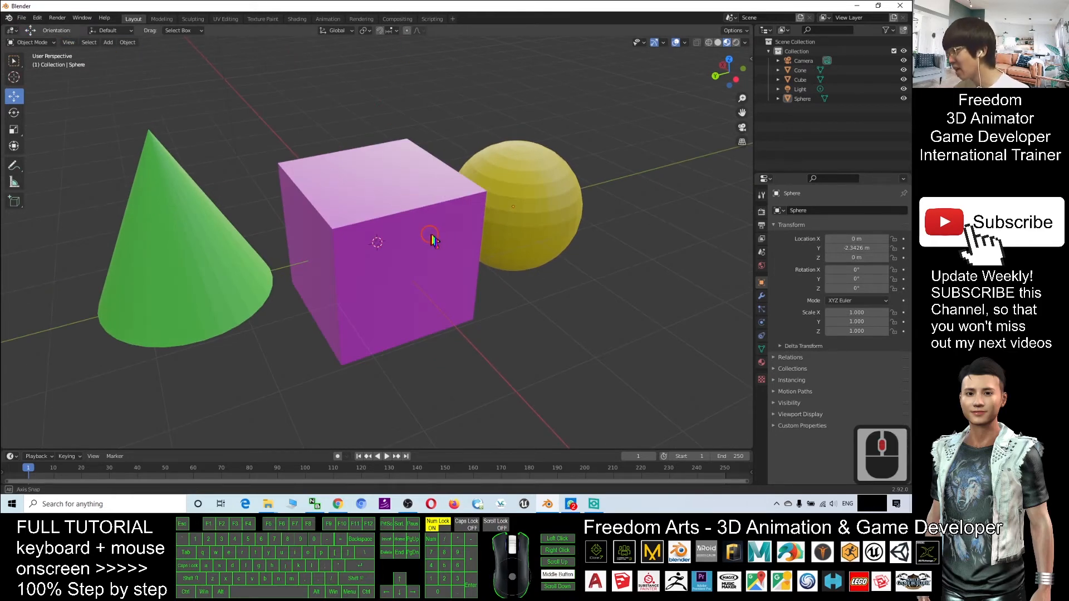
left_click(22, 17)
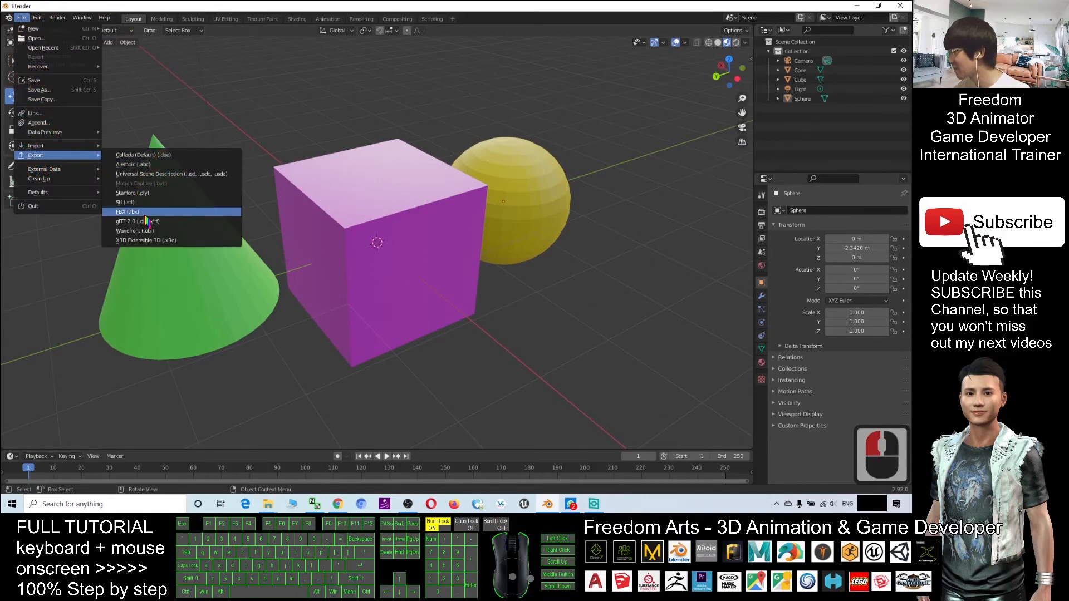
- Choose FBX, target the Desktop folder, name the file shape02.fbx and export
left_click(126, 211)
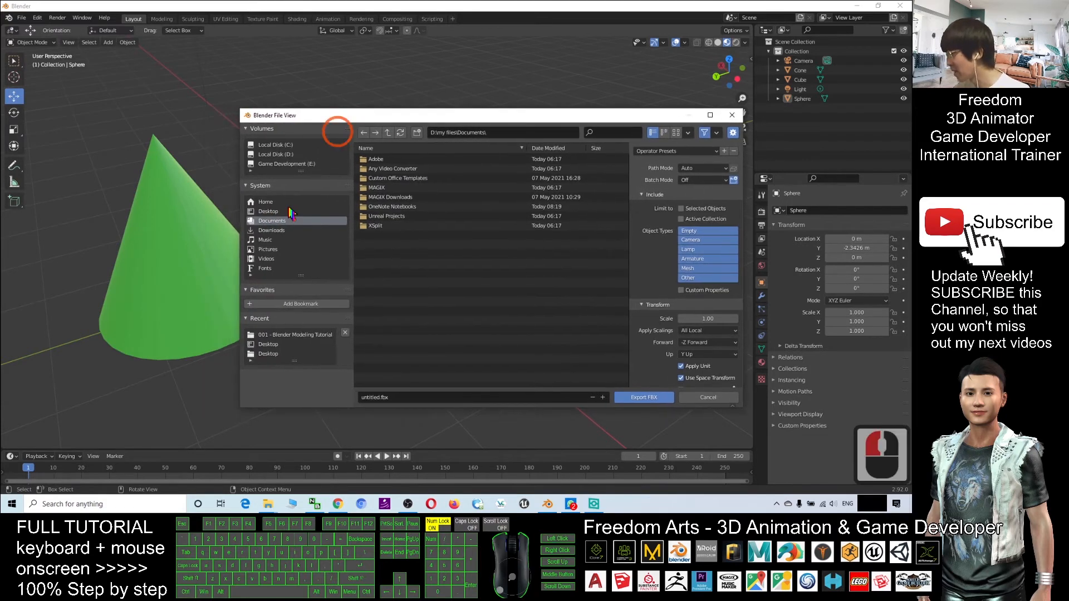
double_click(267, 210)
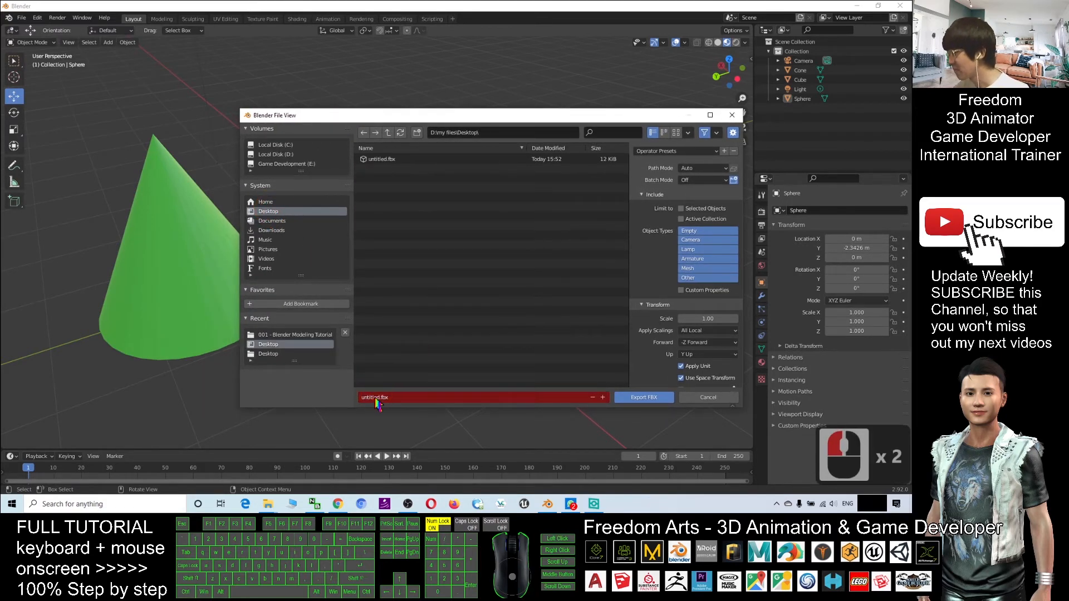
left_click(375, 396)
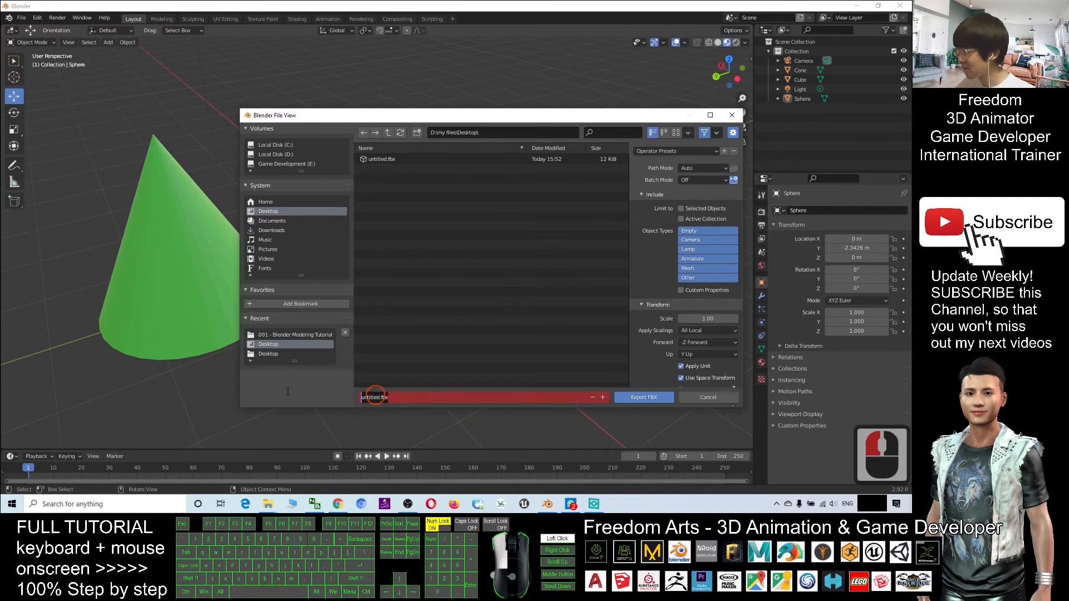
type("shape02.fbx")
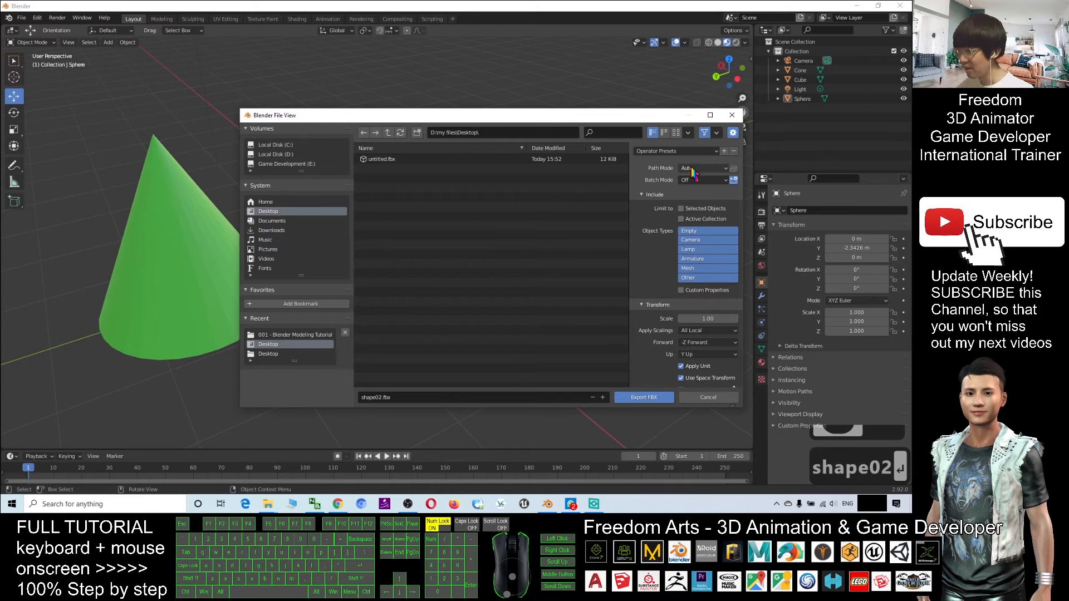
left_click(702, 167)
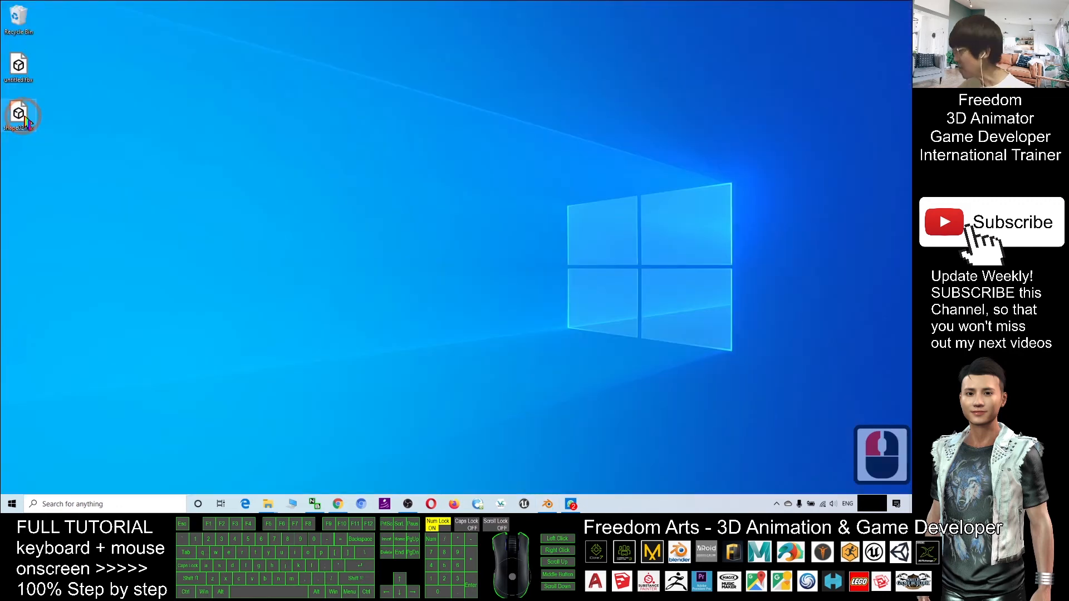
mouse_move(27, 119)
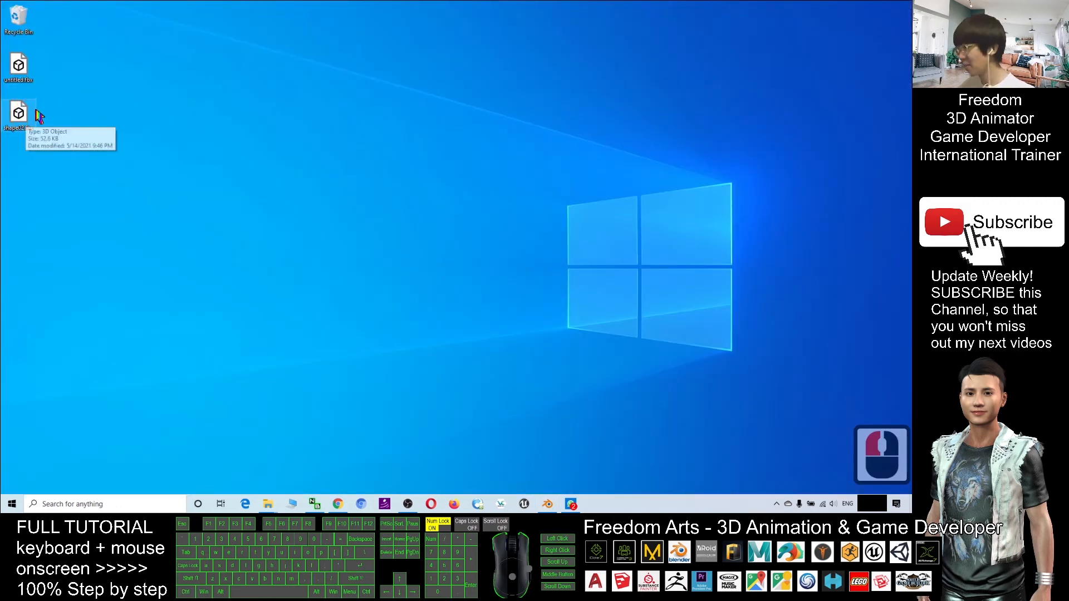
- Open shape02.fbx from the desktop in 3D Viewer and rotate the model to inspect it
double_click(18, 114)
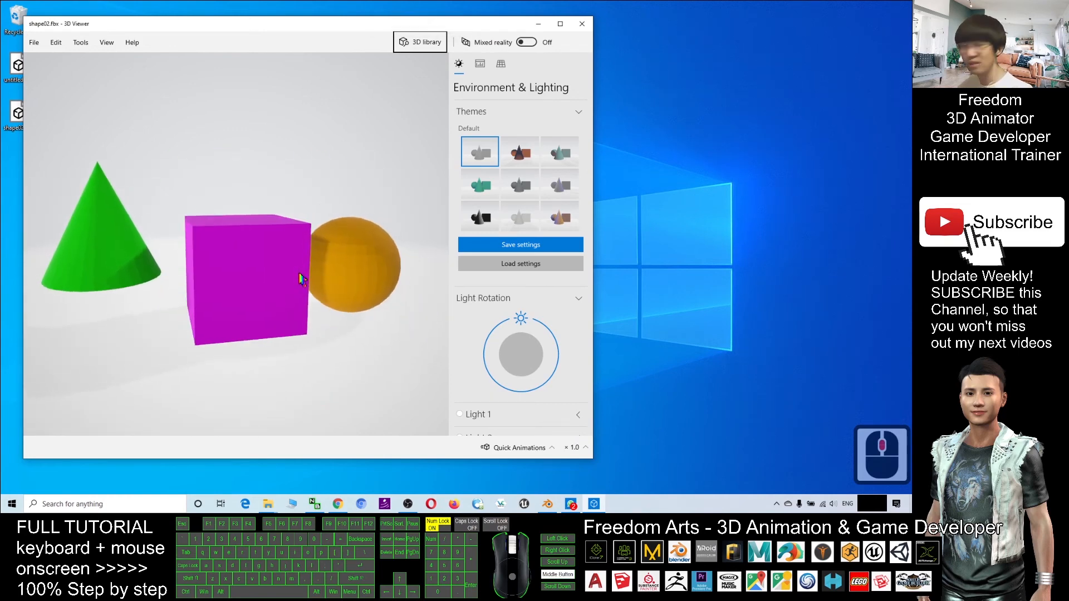
left_click_drag(300, 279, 313, 310)
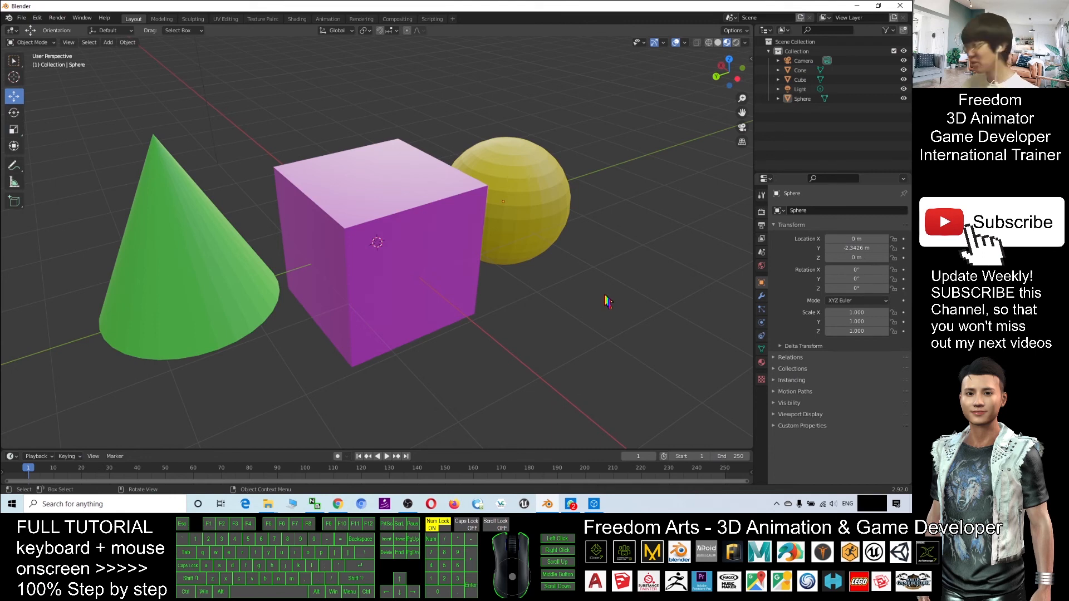
mouse_move(601, 289)
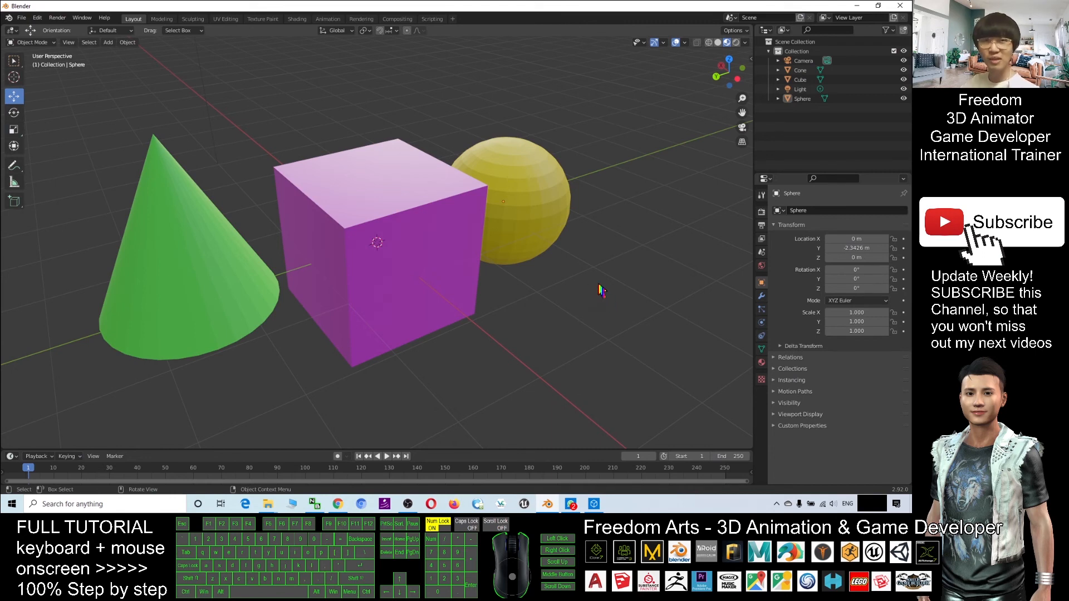
mouse_move(586, 294)
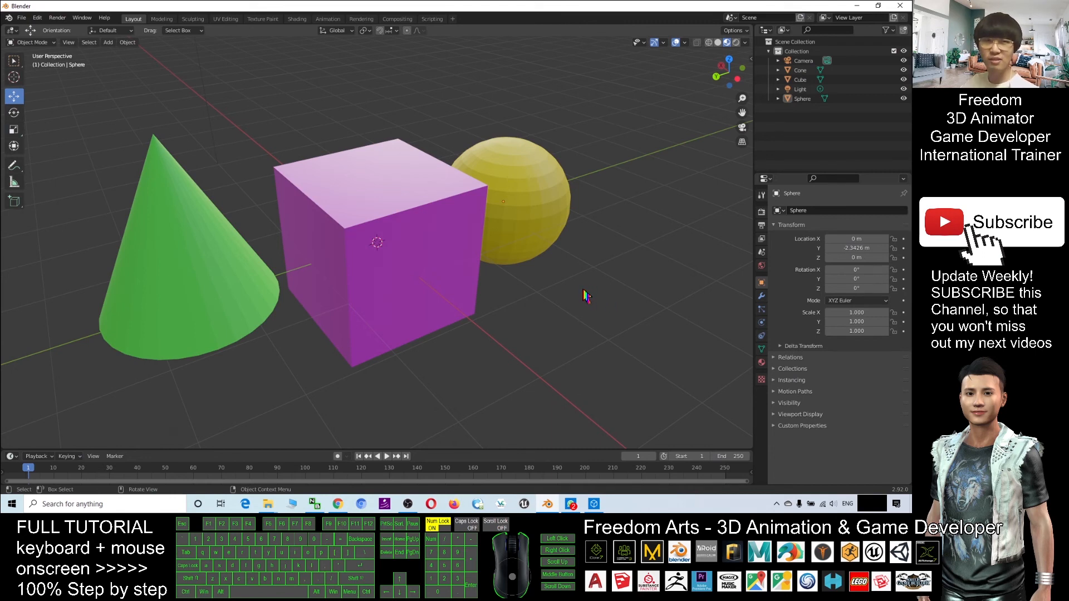
mouse_move(605, 280)
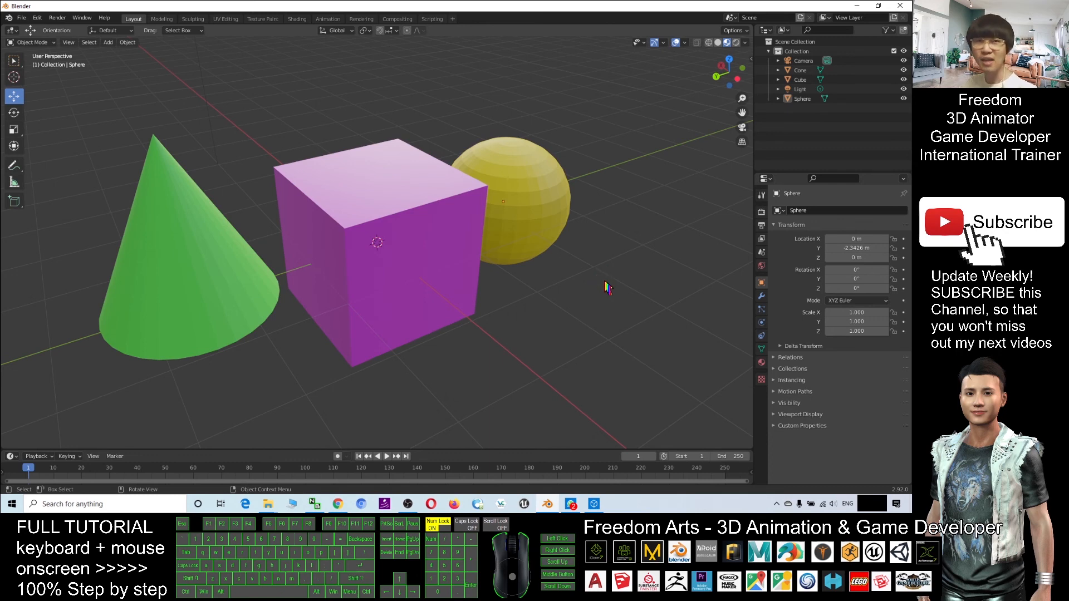
mouse_move(605, 285)
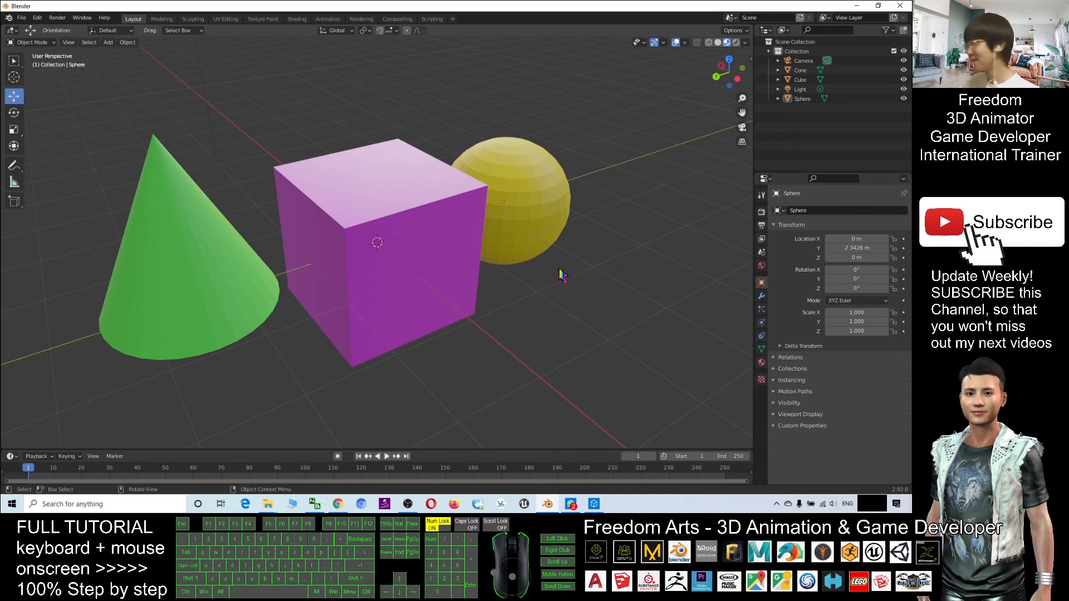
mouse_move(352, 267)
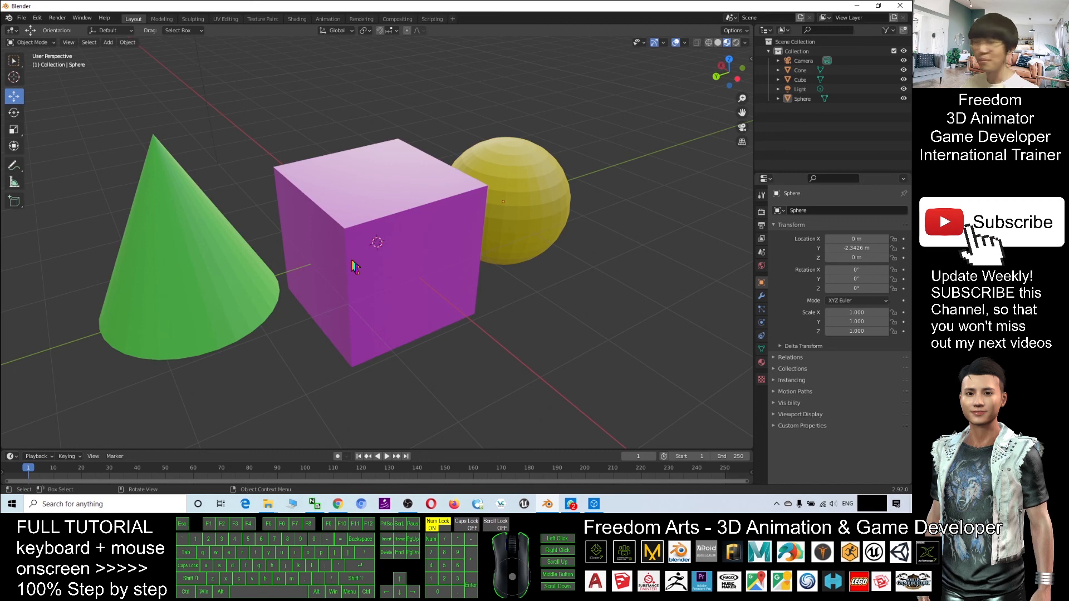
mouse_move(341, 266)
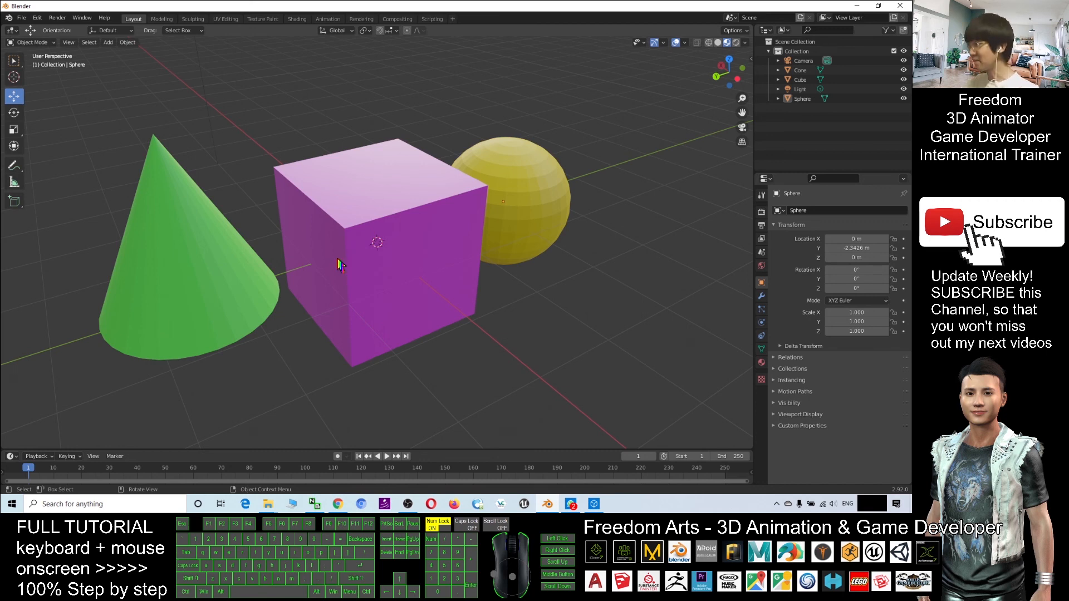